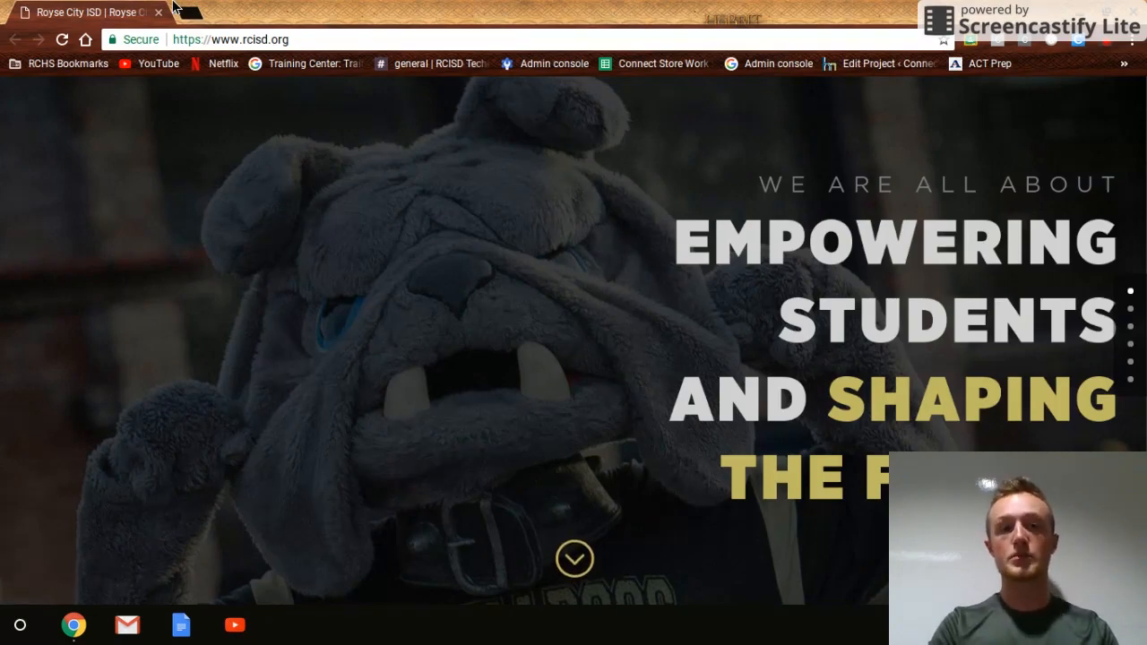
- Show the Google apps launcher from a fresh browser tab
left_click(193, 11)
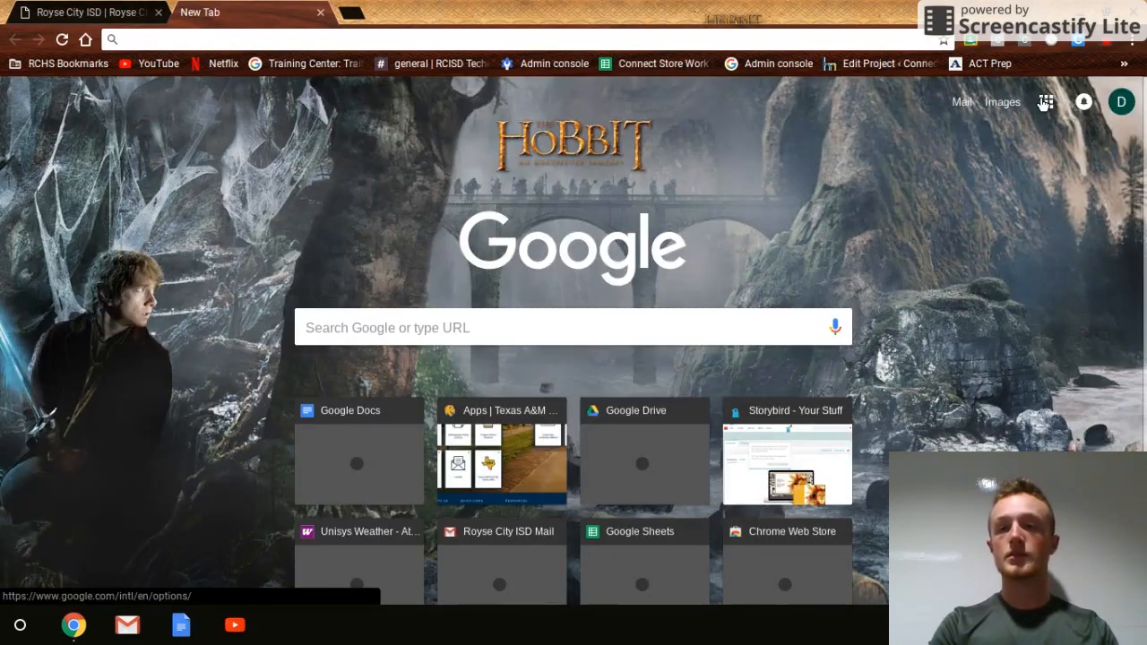
left_click(1045, 100)
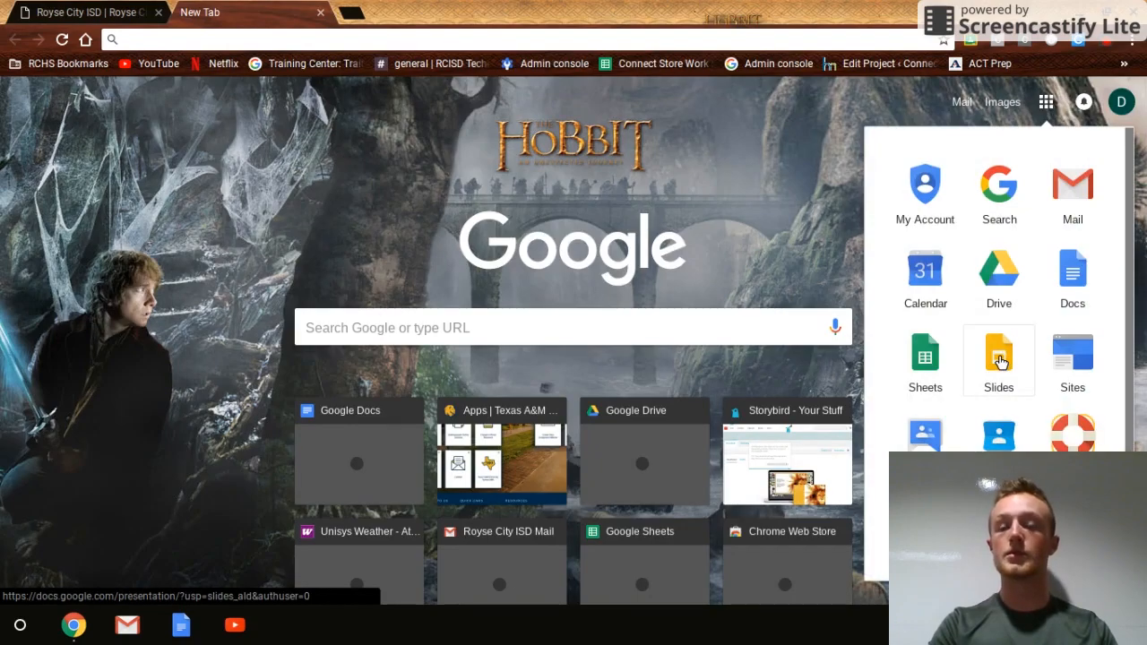
- Launch Google Slides from the apps launcher to reach its home page
left_click(998, 358)
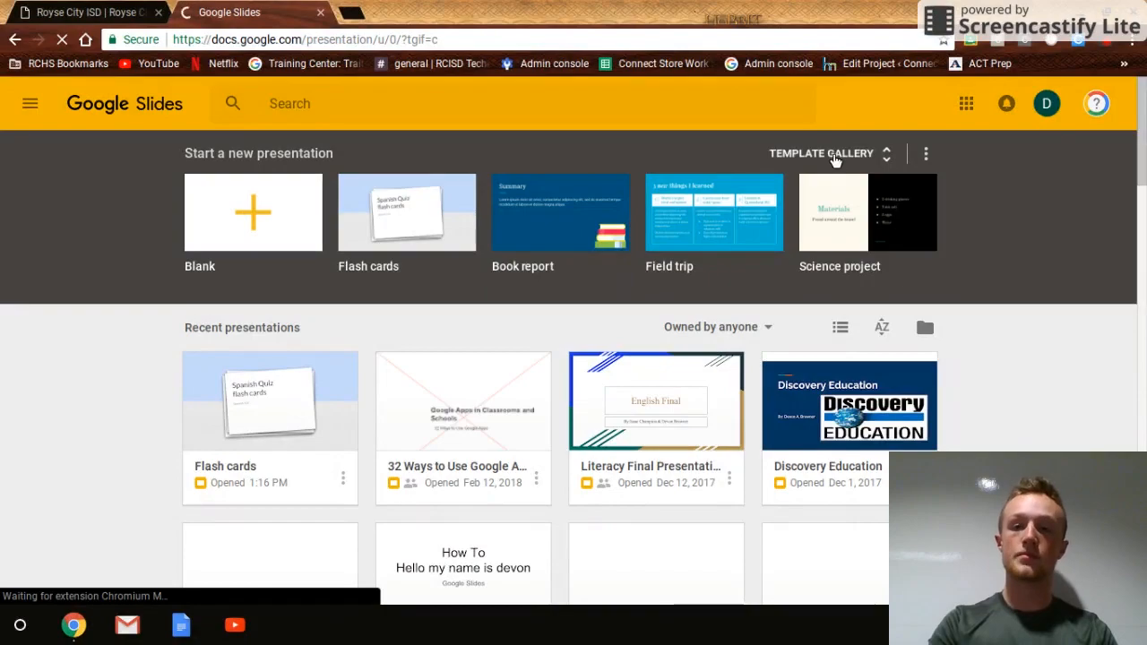
- Bring up the full template gallery from the Start a new presentation row
left_click(821, 154)
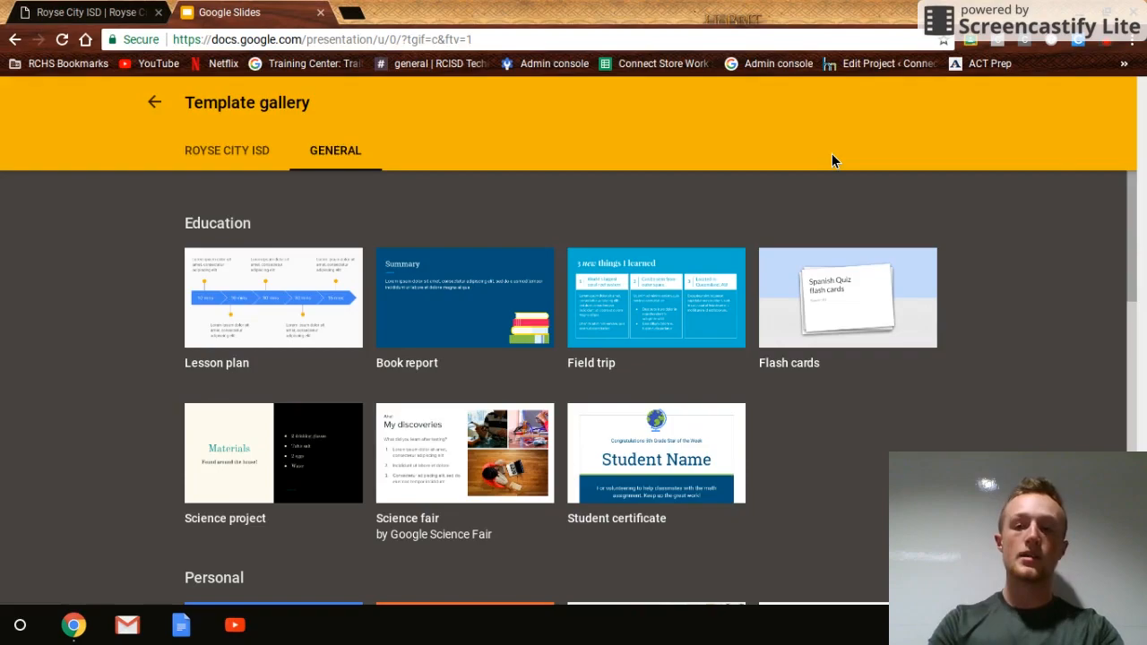
mouse_move(1063, 241)
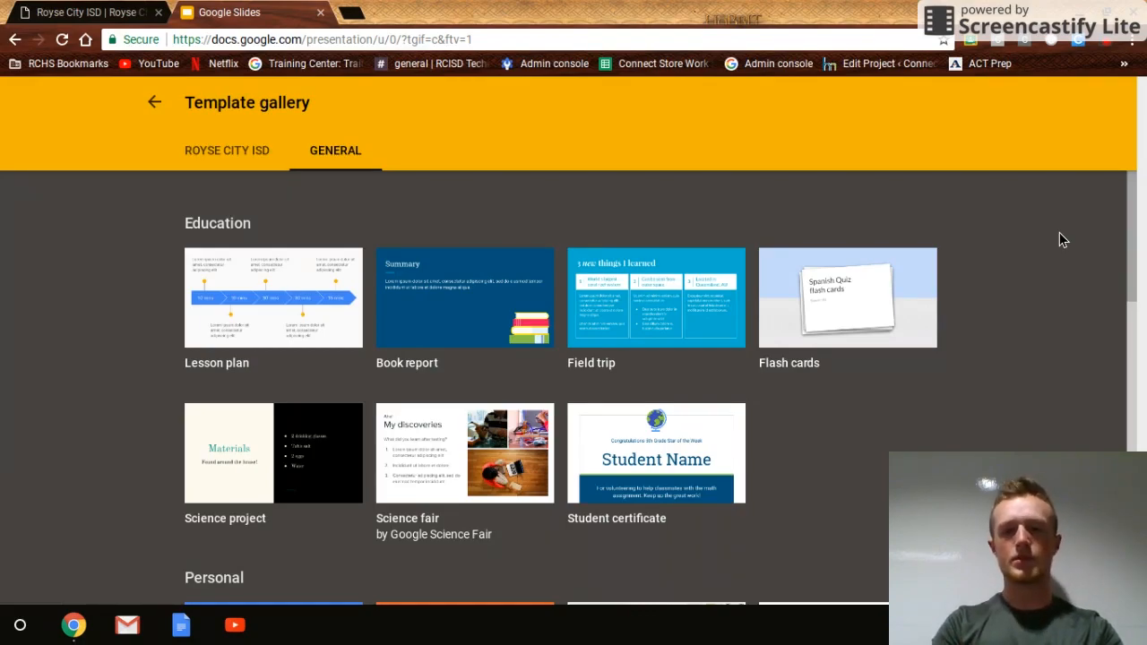
- Browse the gallery and create a new presentation from the Education Flash cards template
scroll("down", 3)
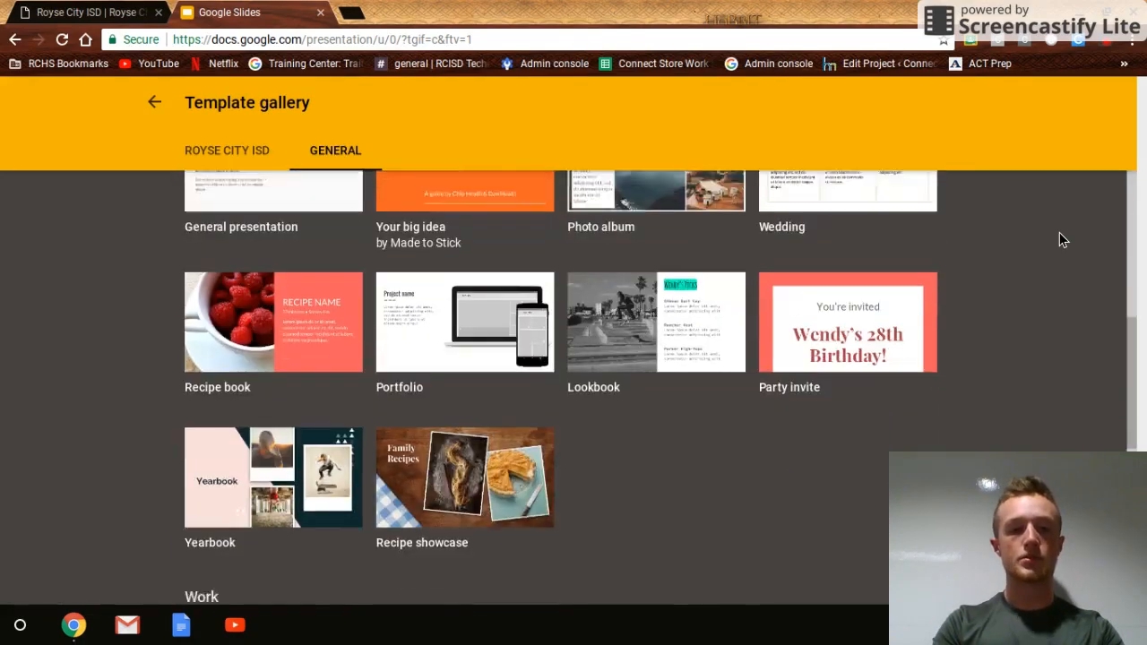
scroll("down", 3)
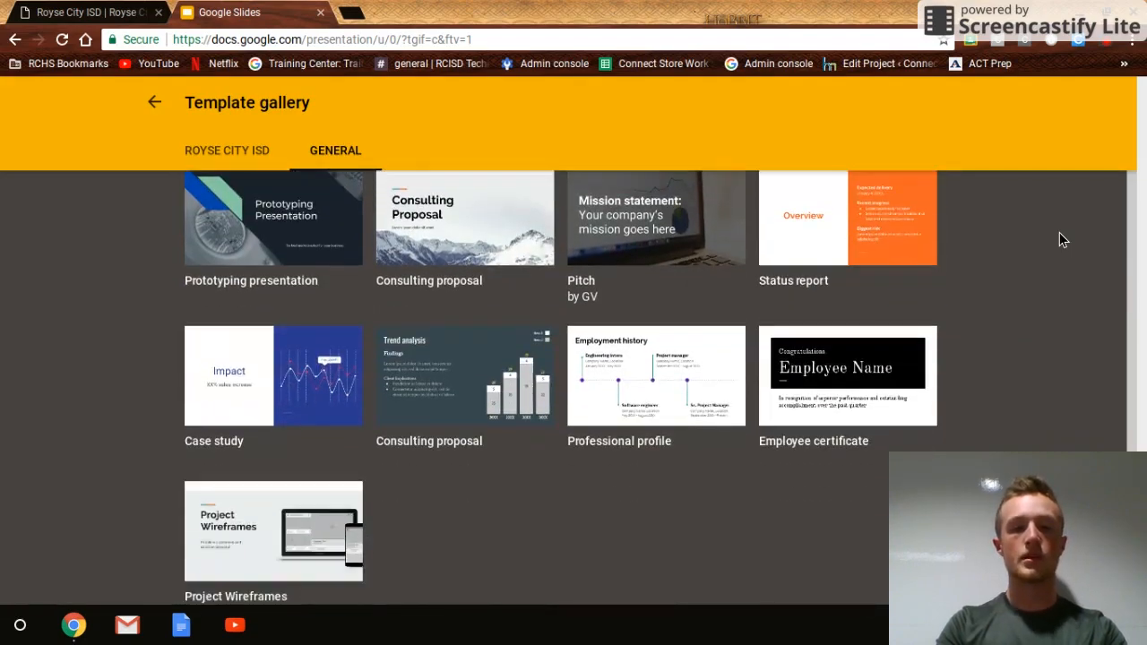
scroll("down", 3)
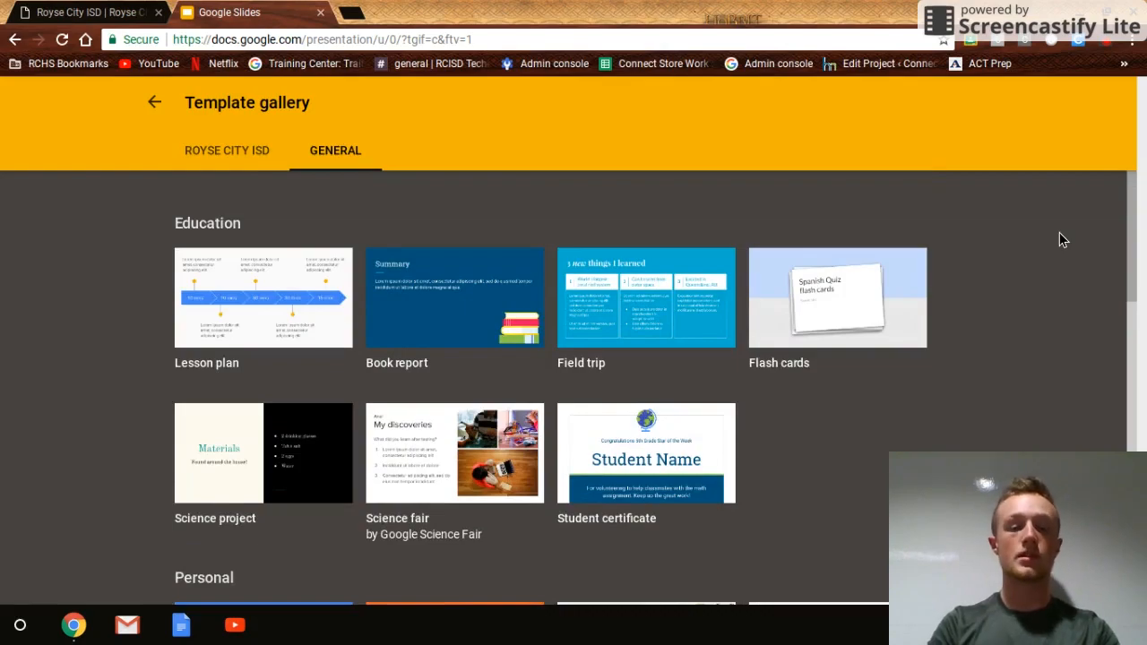
left_click(837, 298)
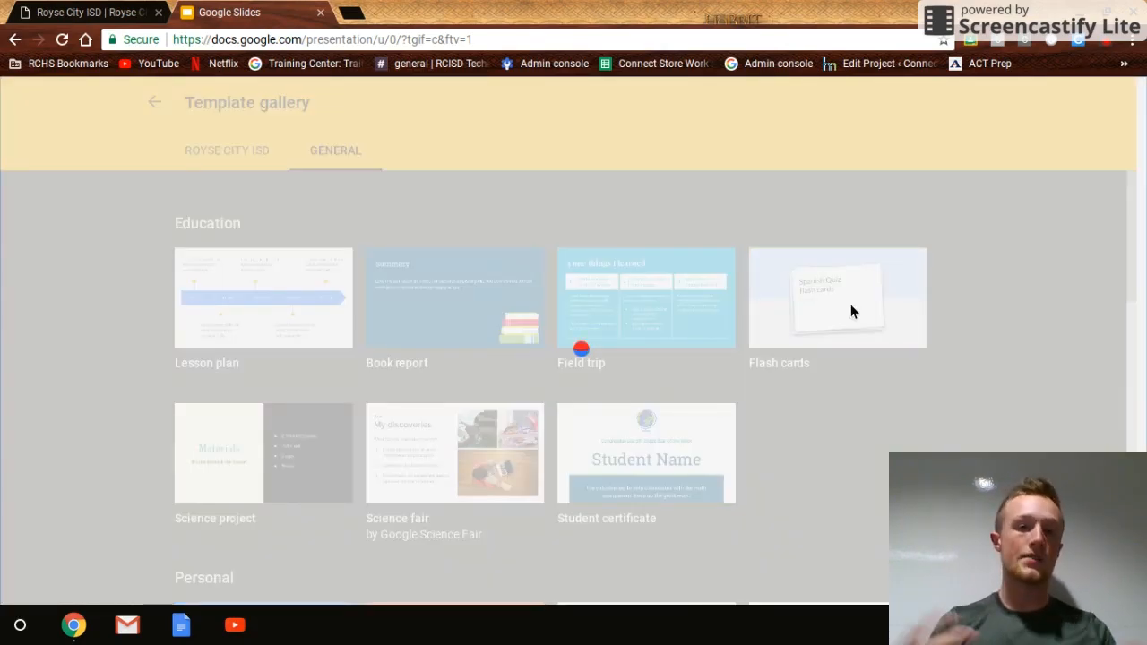
left_click(839, 297)
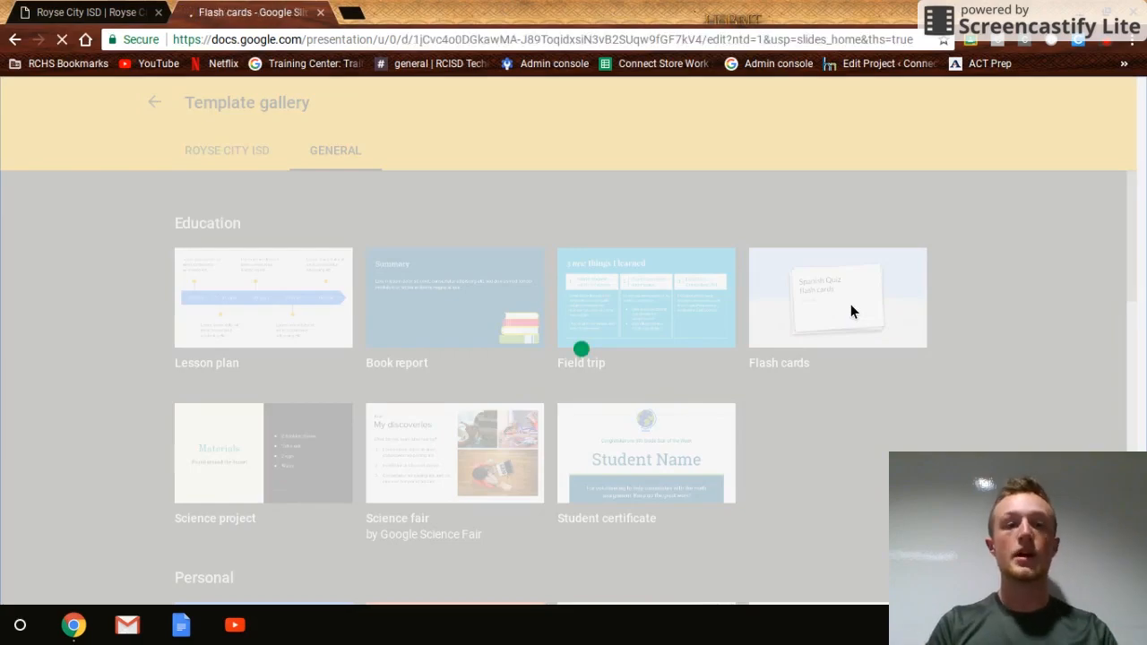
- Display the Themes sidebar for the loaded Spanish Quiz flash cards presentation
left_click(837, 298)
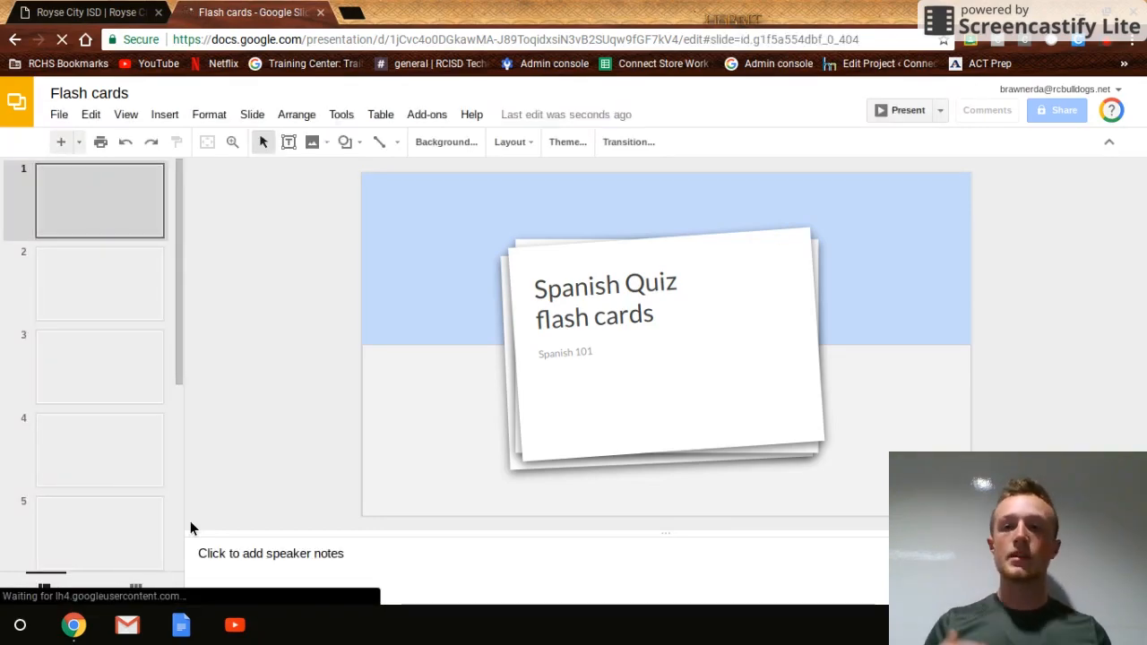
left_click(567, 142)
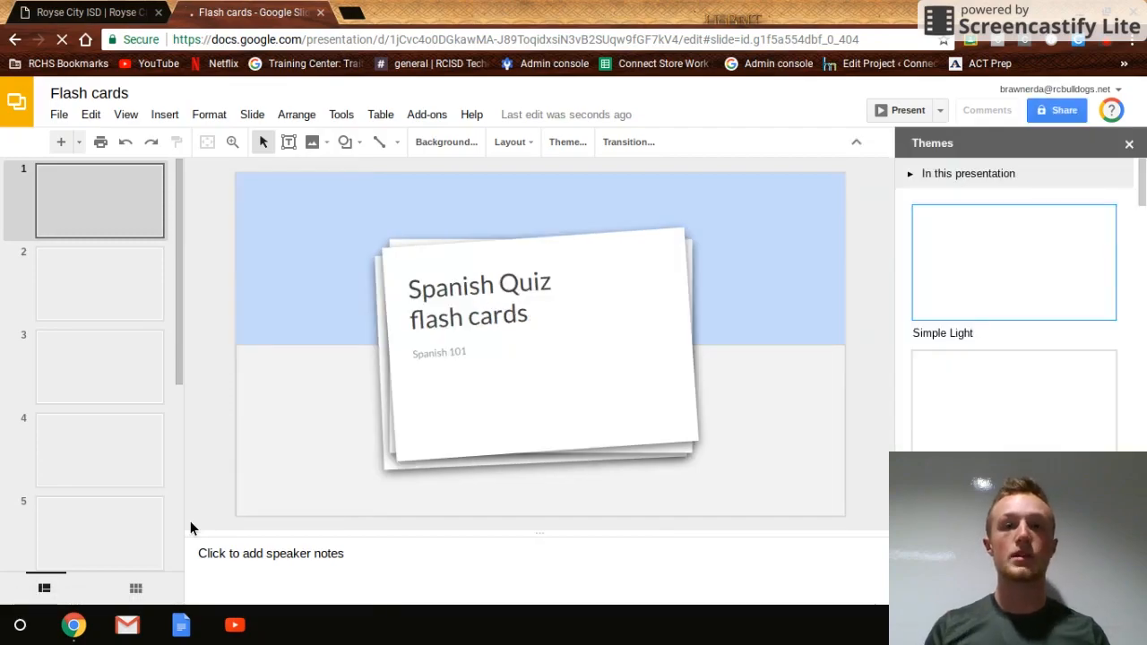